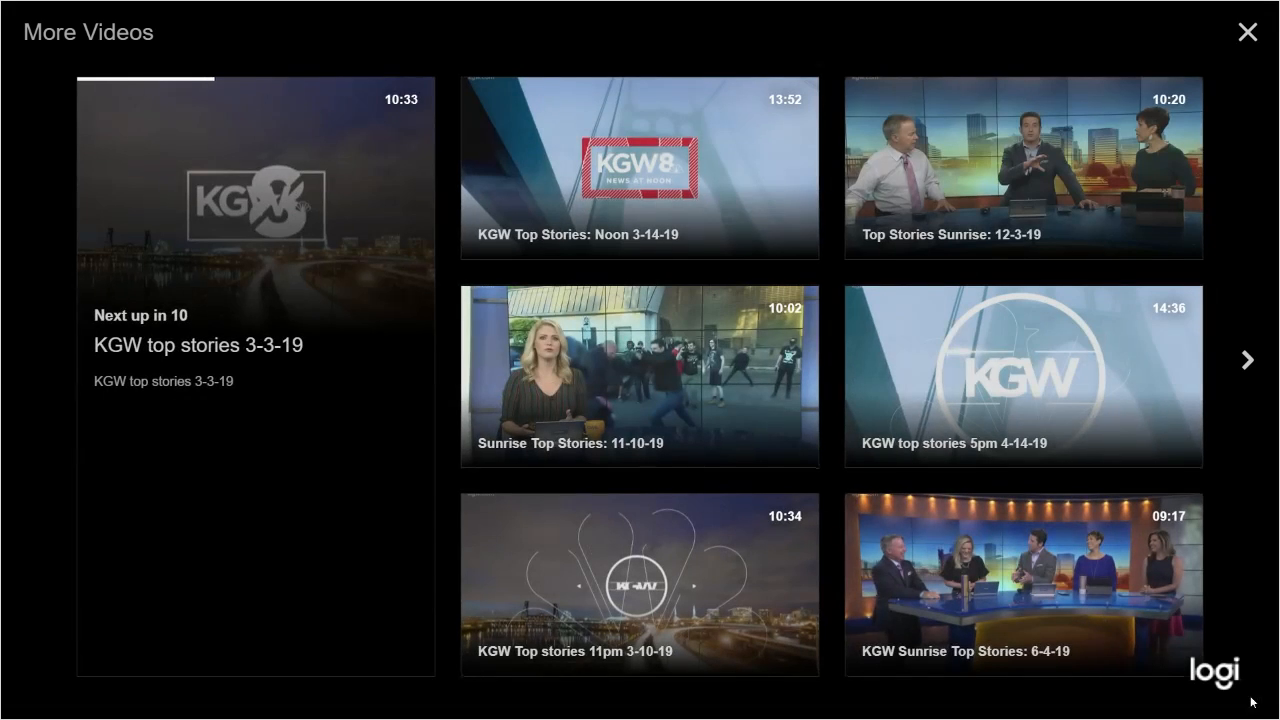
Return to ChaCha's Twitter timeline and open the Dec 8 tweet's rosecitytransit.org radio MP3.
click(1247, 31)
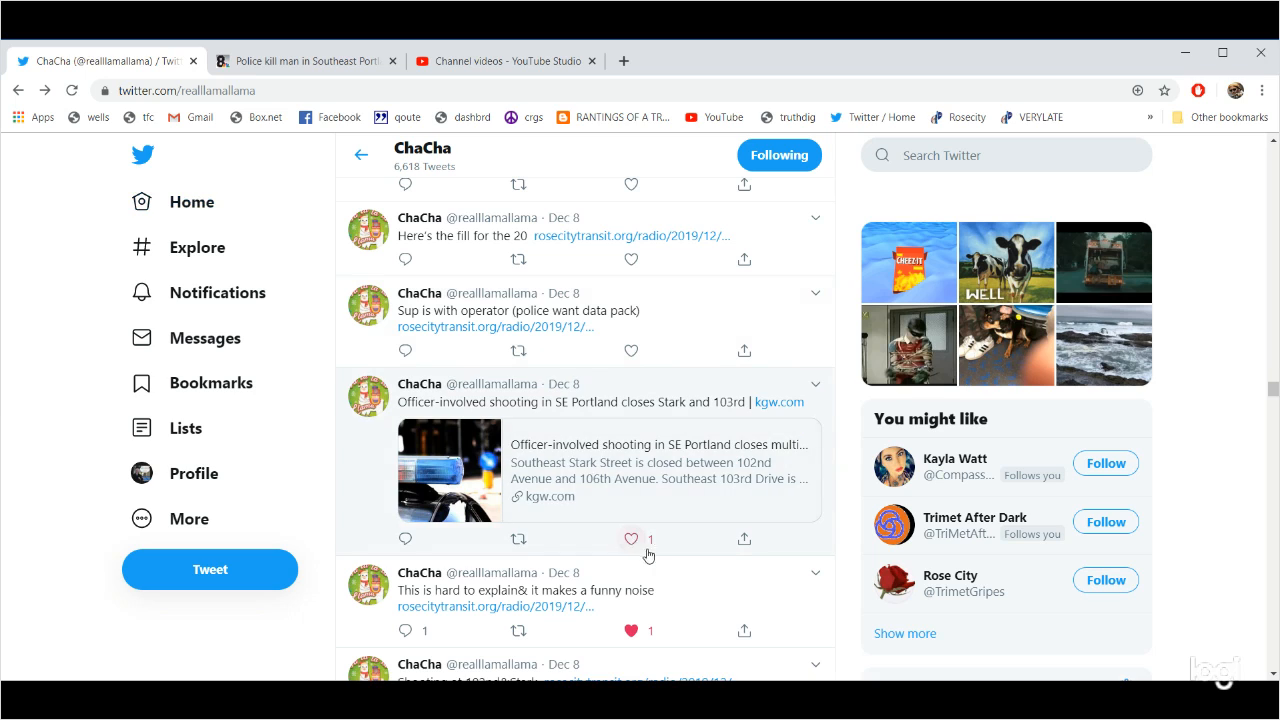
click(630, 539)
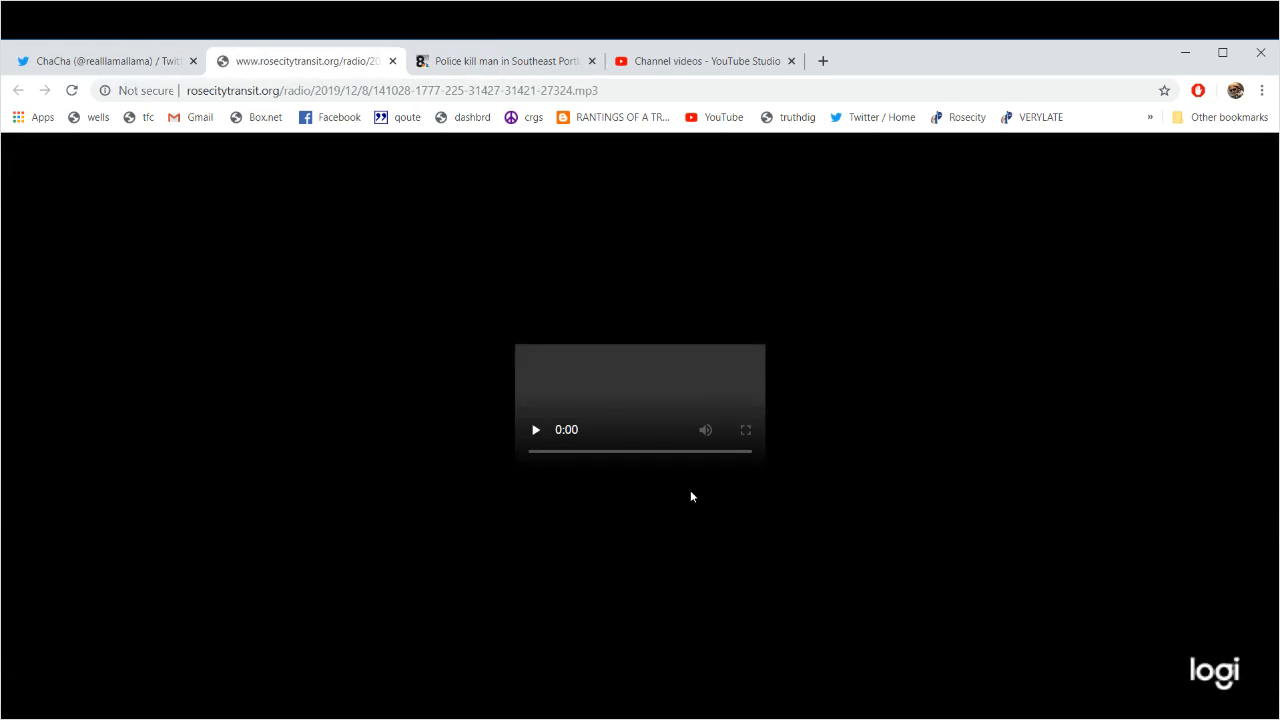
Play the rosecitytransit.org radio clip, then scroll back up the timeline.
click(535, 429)
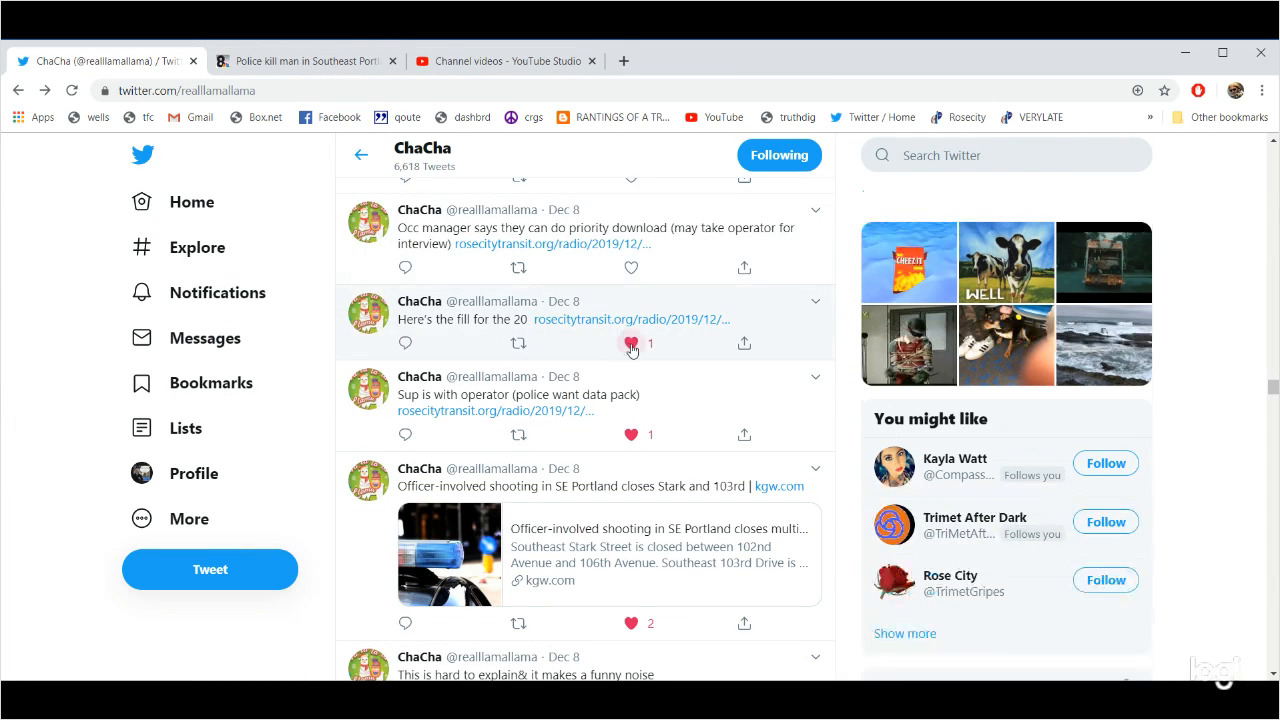
scroll(up, 3)
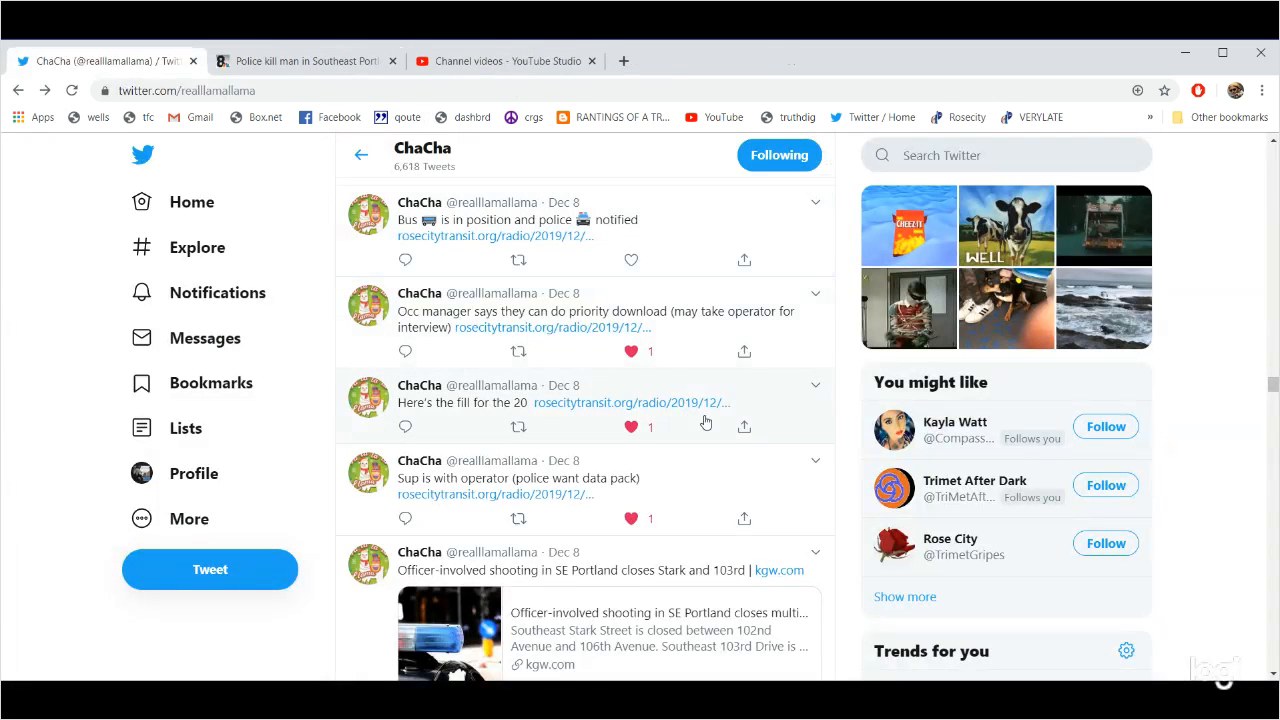
Open and play the Overdose-situation tweet's 29-second rosecitytransit.org radio clip.
scroll(up, 3)
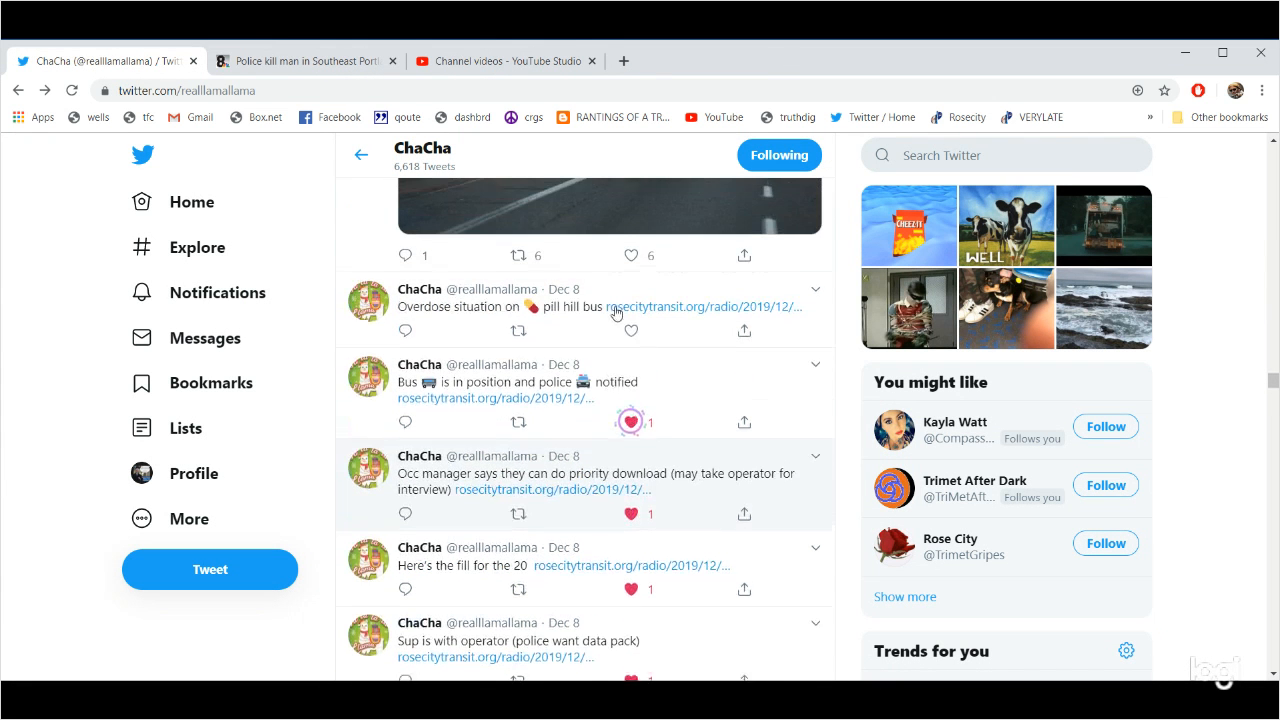
scroll(down, 3)
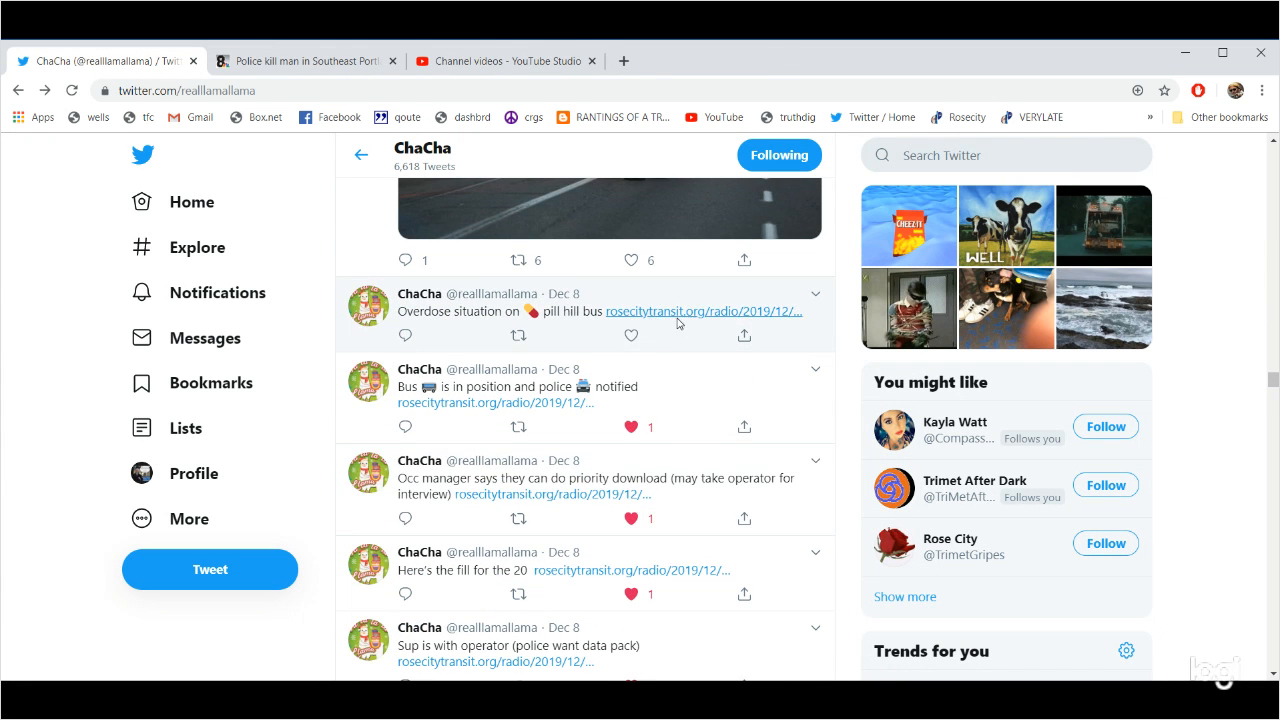
click(701, 311)
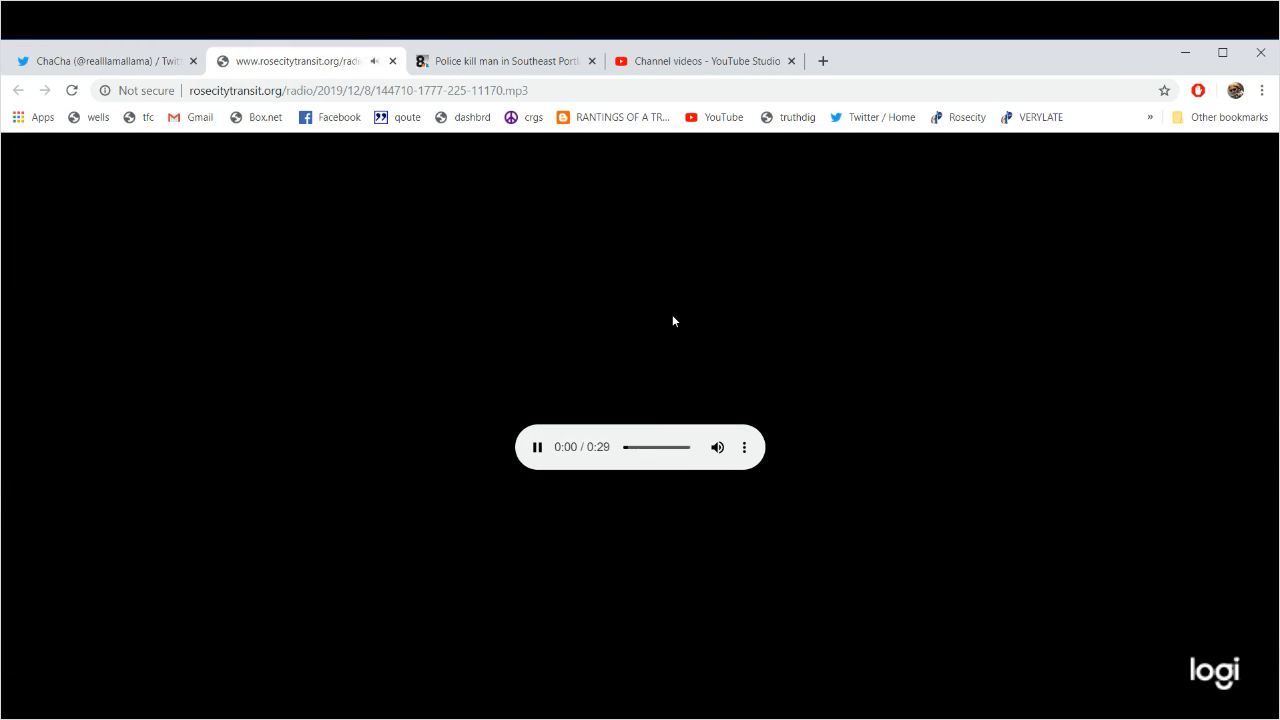